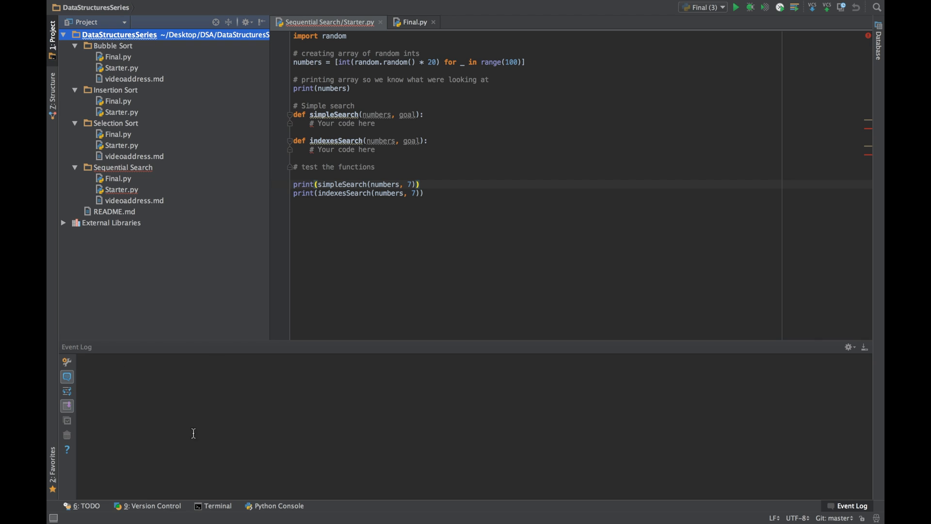
{"action": "mouse_move", "coordinate": [376, 339]}
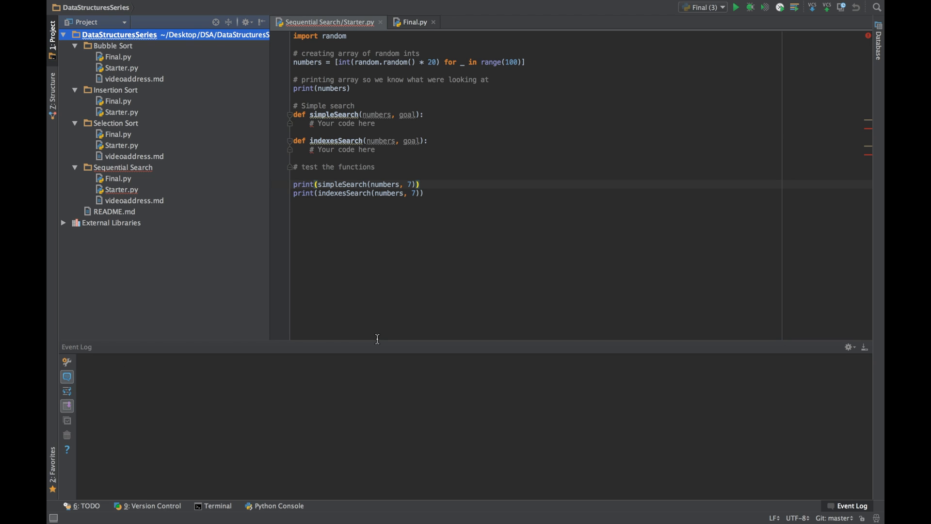
Step: Select the '# Your code here' placeholder comment inside simpleSearch for replacement
{"action": "left_click", "coordinate": [374, 123]}
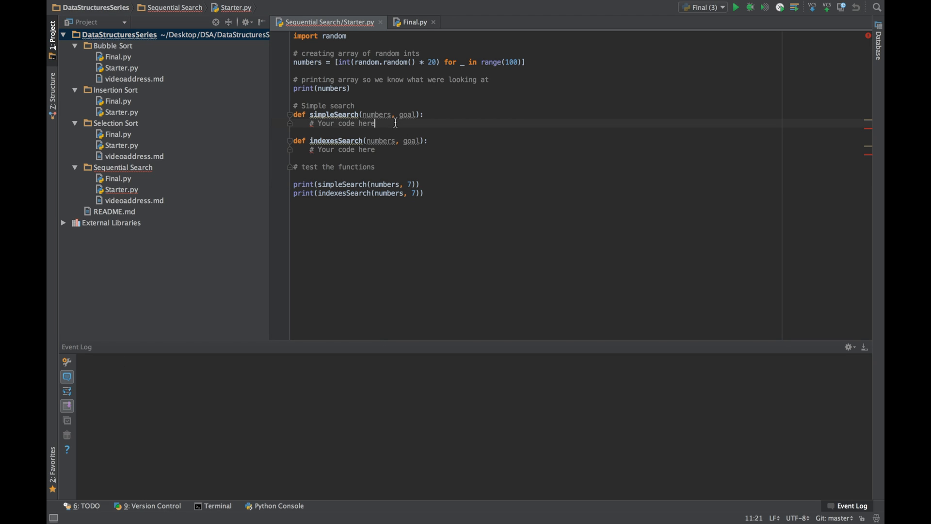
{"action": "mouse_move", "coordinate": [312, 123]}
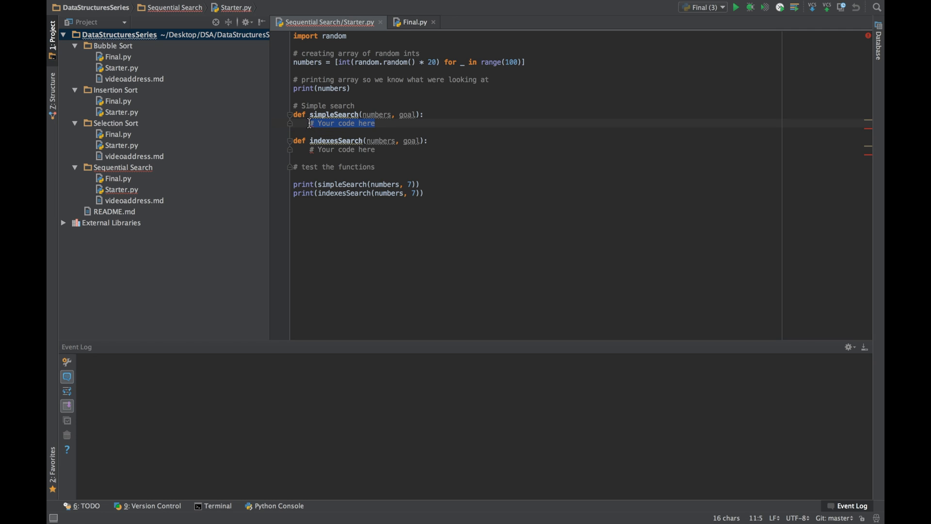
Step: Write 'for number in numbers: if number == goal: return true' and begin the fallback return line
{"action": "type", "text": "for"}
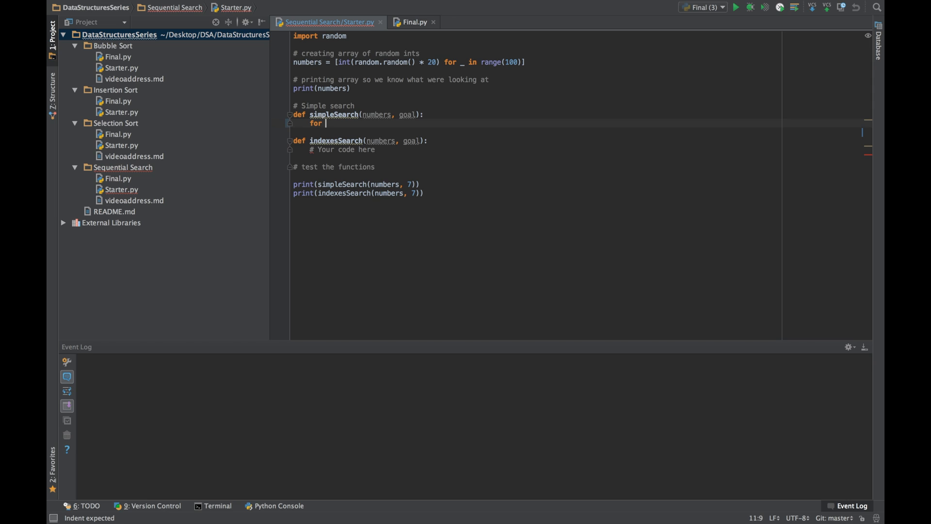
{"action": "type", "text": "number in numbers:"}
{"action": "type", "text": "if"}
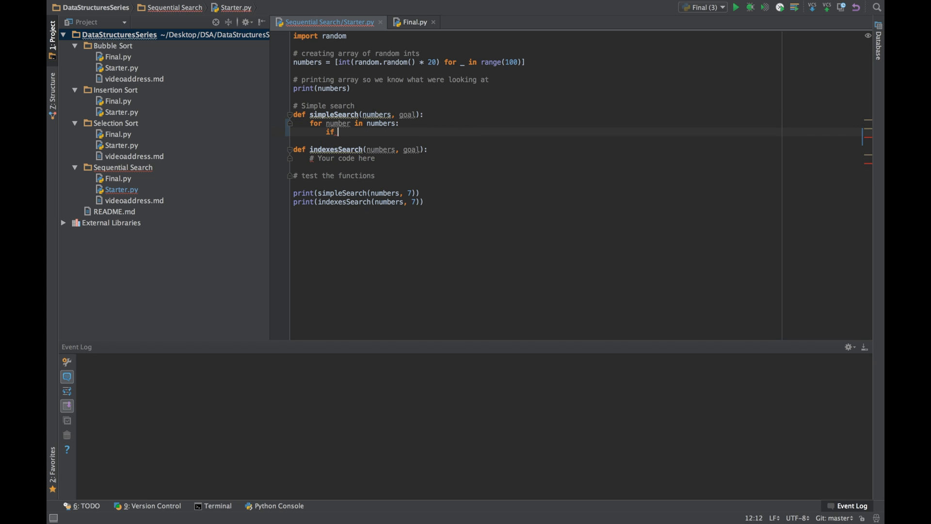
{"action": "type", "text": "num"}
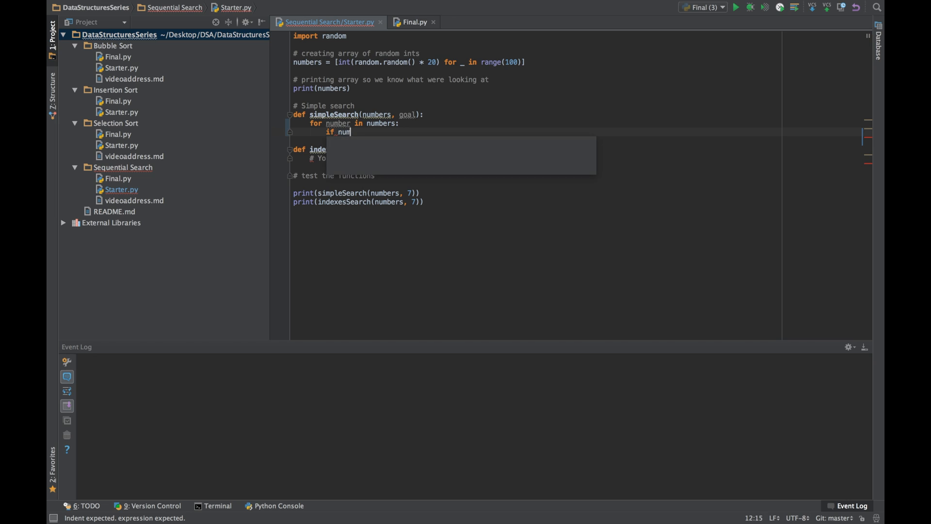
{"action": "type", "text": "ber"}
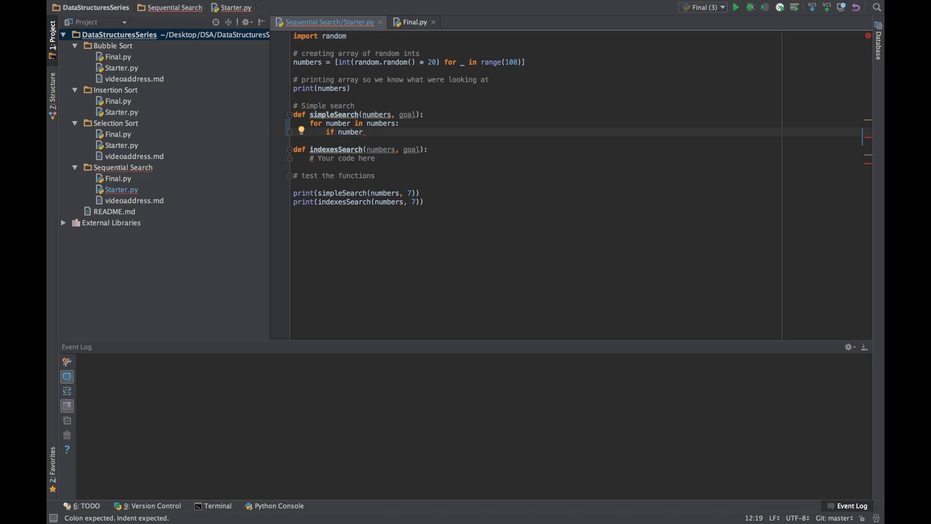
{"action": "type", "text": "=="}
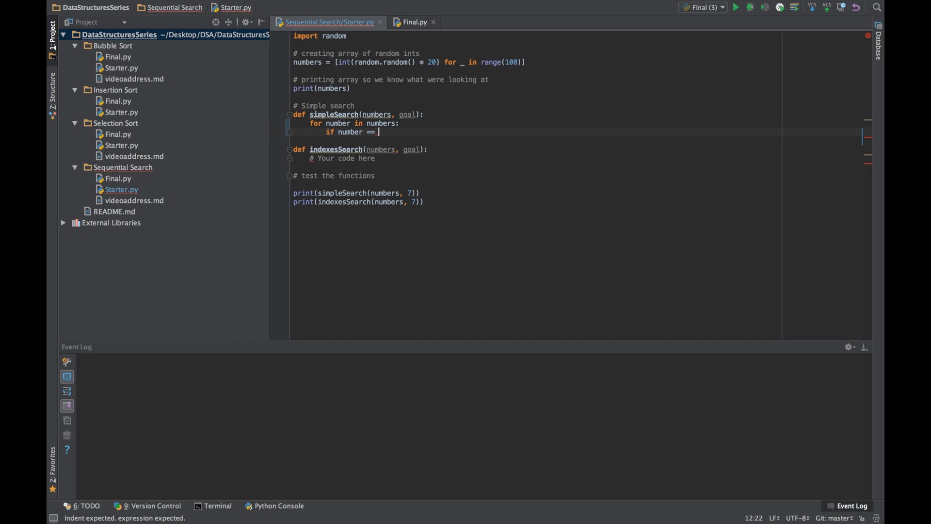
{"action": "type", "text": "goal:"}
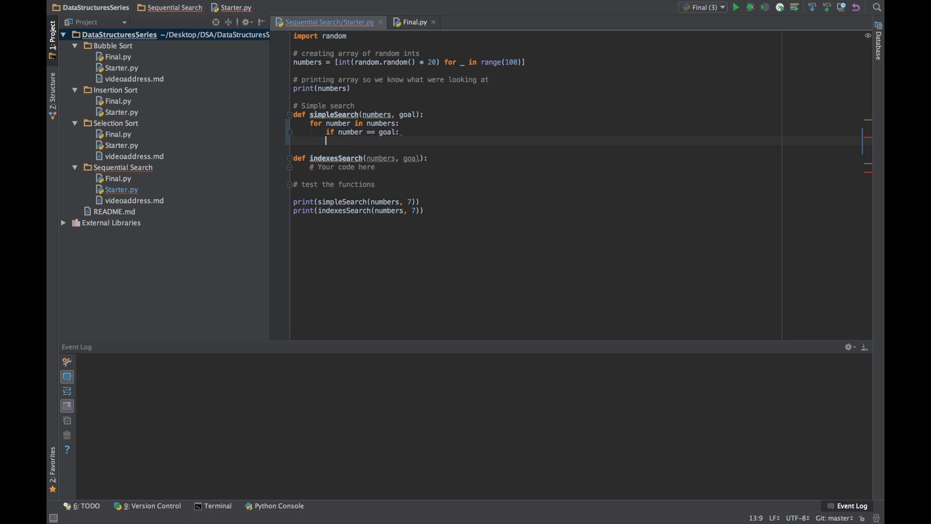
{"action": "type", "text": "return true"}
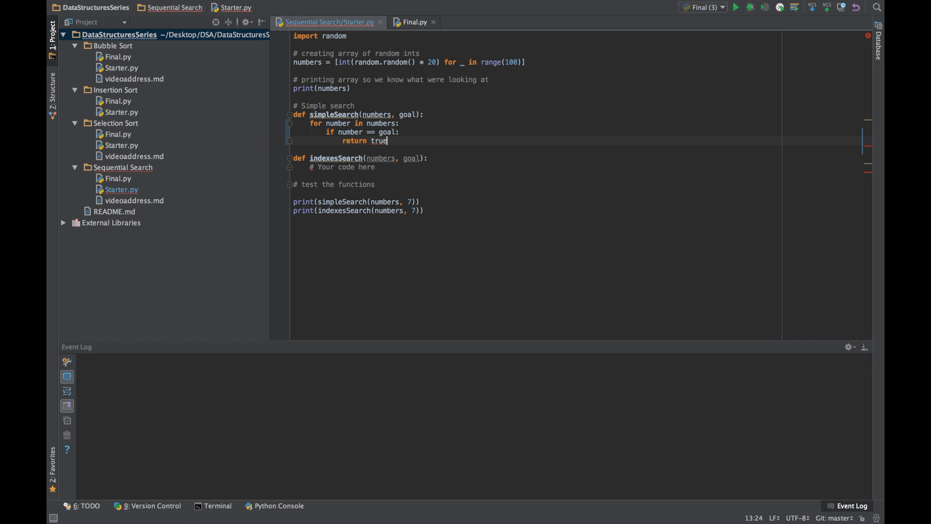
{"action": "key", "text": "enter"}
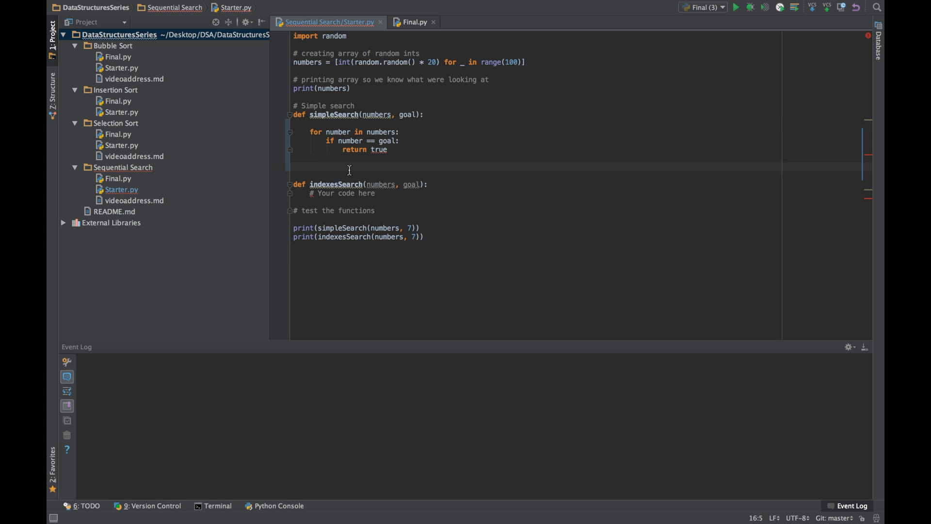
{"action": "type", "text": "return"}
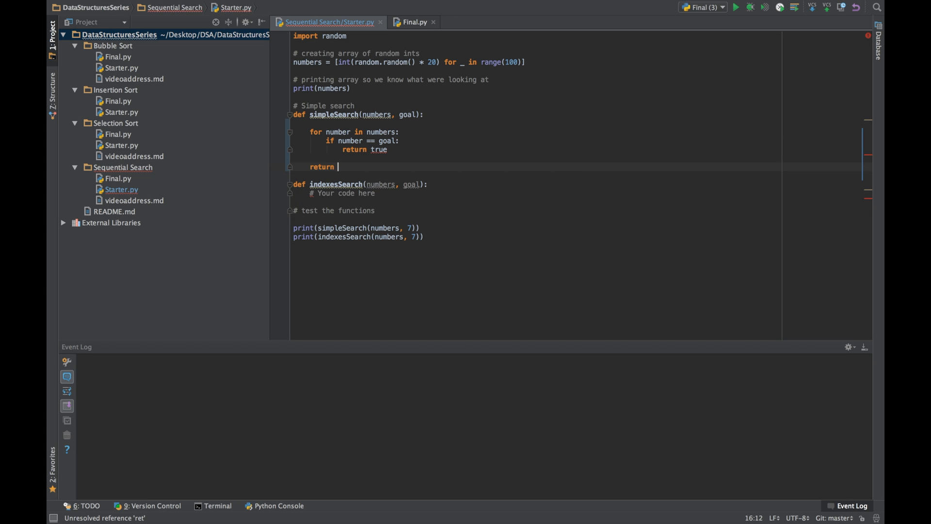
Step: Run Starter to check the output, then shrink the test array from range(100) to range(10)
{"action": "left_click", "coordinate": [736, 6]}
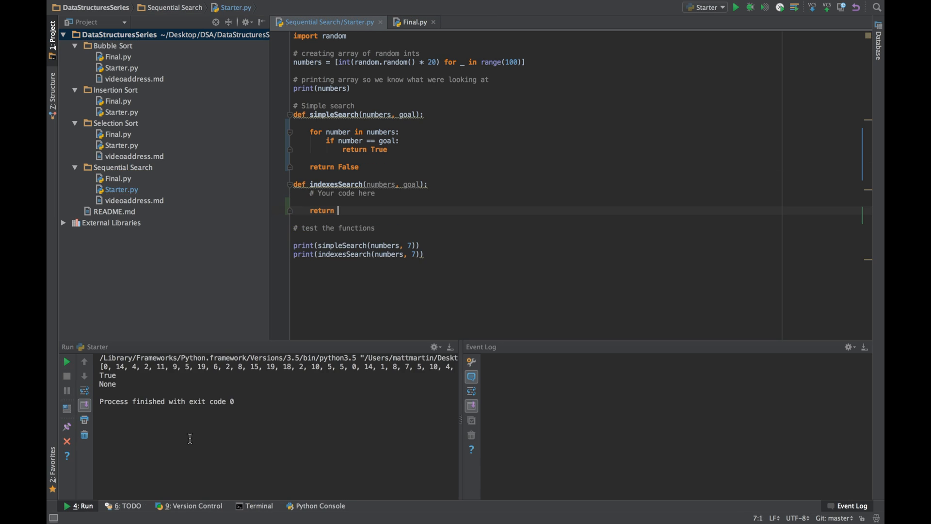
{"action": "mouse_move", "coordinate": [131, 379]}
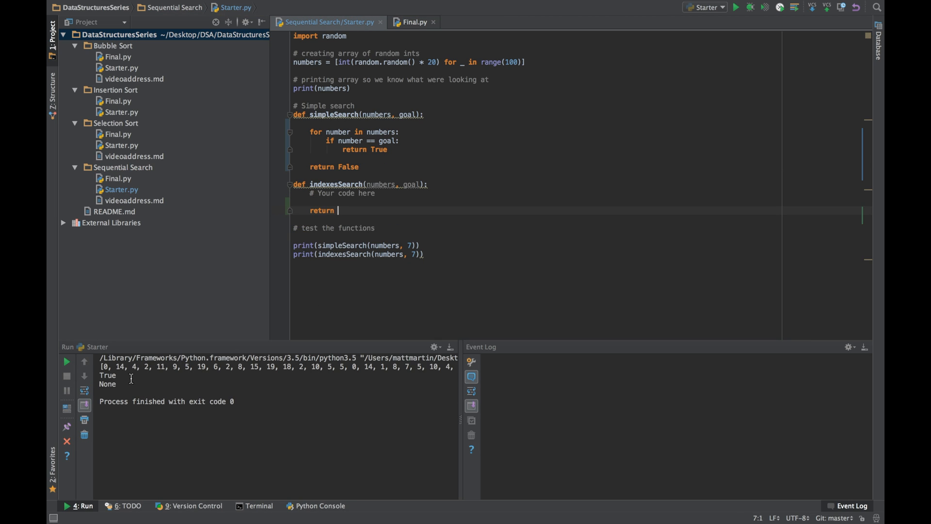
{"action": "mouse_move", "coordinate": [255, 366]}
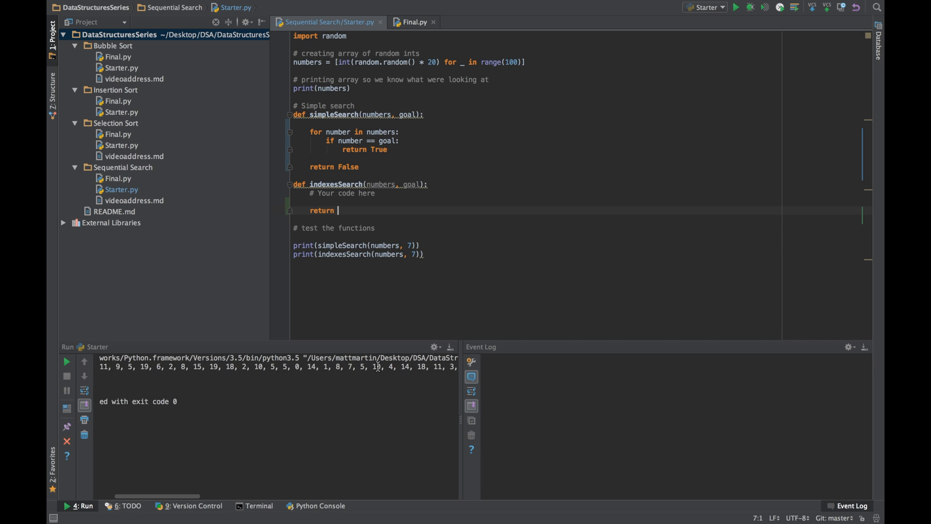
{"action": "left_click", "coordinate": [66, 361]}
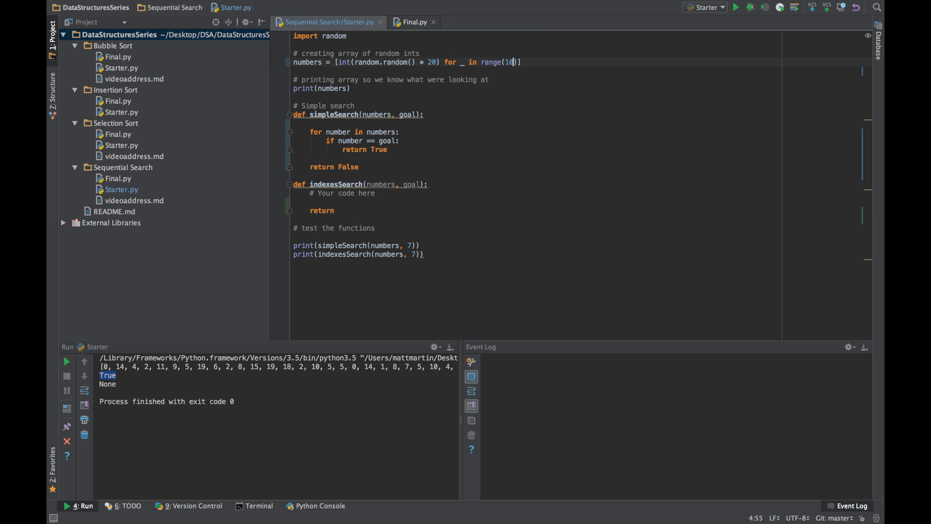
{"action": "left_click", "coordinate": [67, 362]}
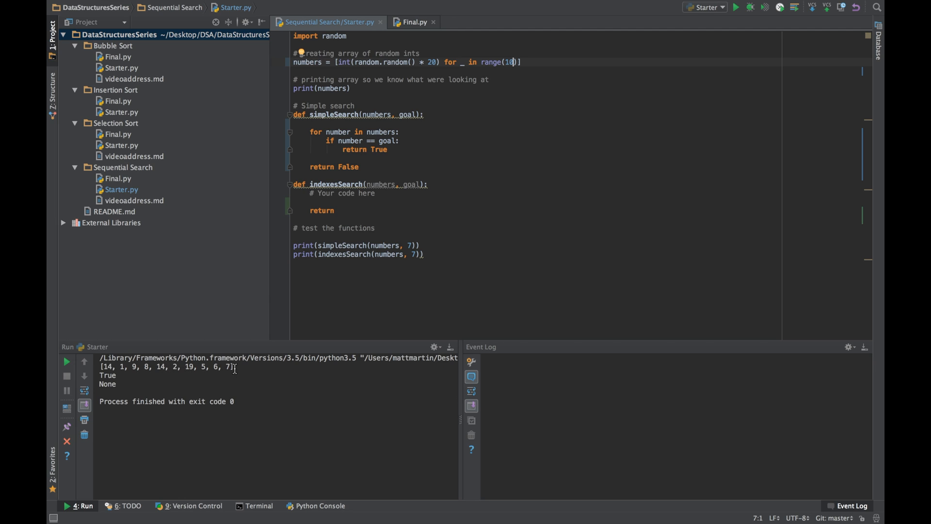
{"action": "left_click", "coordinate": [66, 362]}
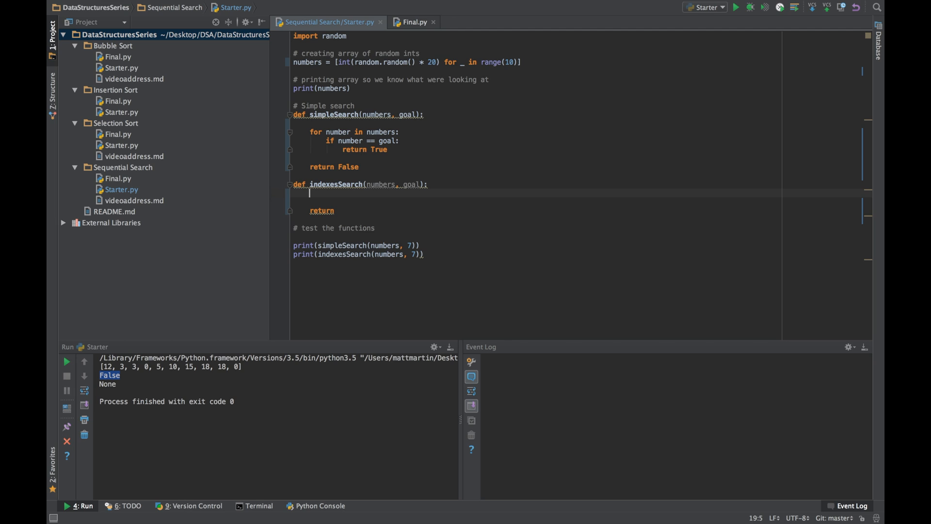
Step: Build indexesSearch: found = [], append each matching index in the enumerate loop, and return found
{"action": "type", "text": "found = []"}
{"action": "type", "text": "for index, number in enumerate(numbers):"}
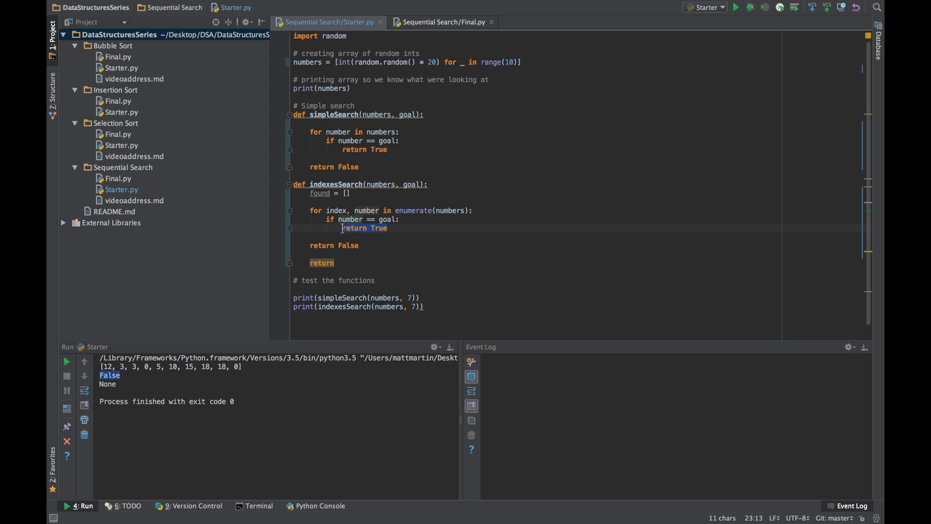
{"action": "key", "text": "Delete"}
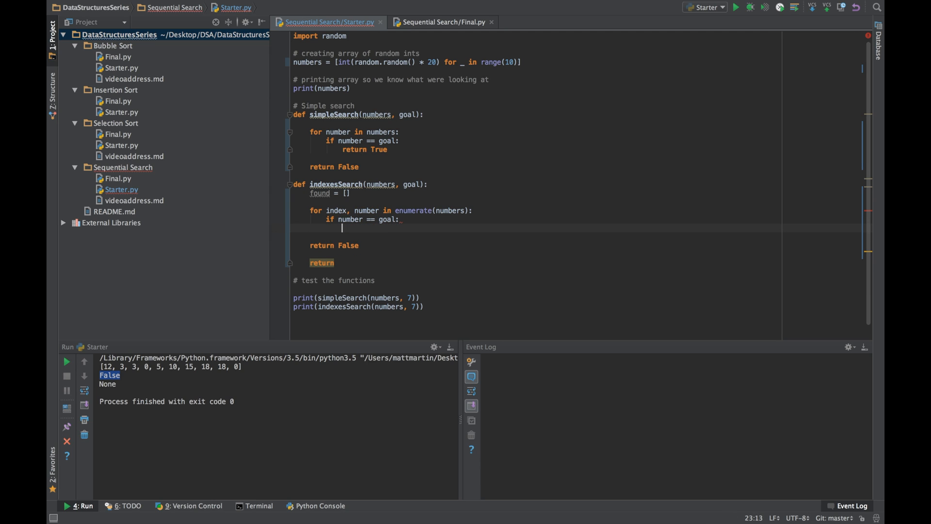
{"action": "type", "text": "found.append(index"}
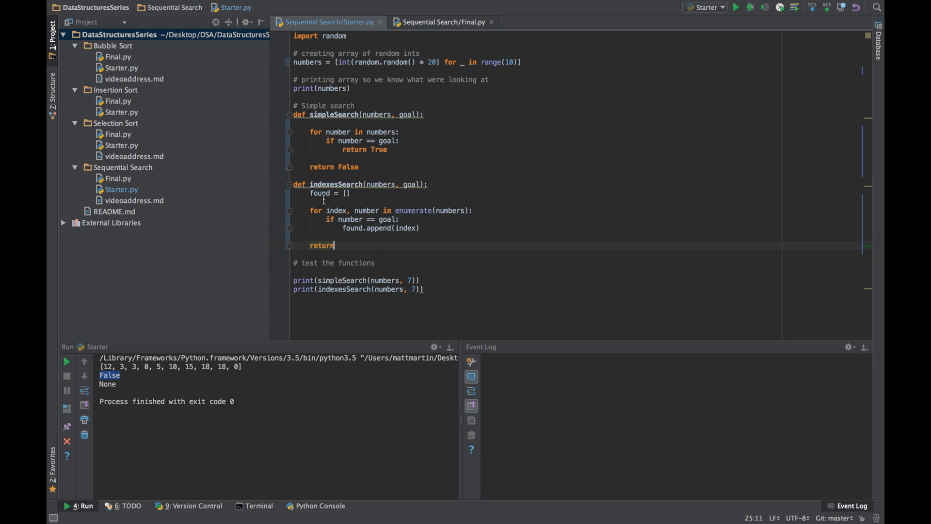
{"action": "type", "text": "found"}
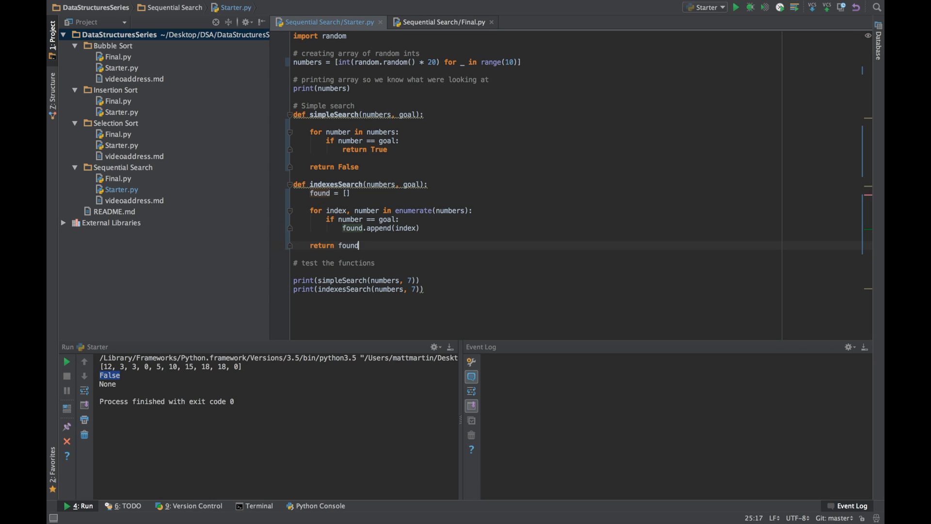
{"action": "mouse_move", "coordinate": [84, 375]}
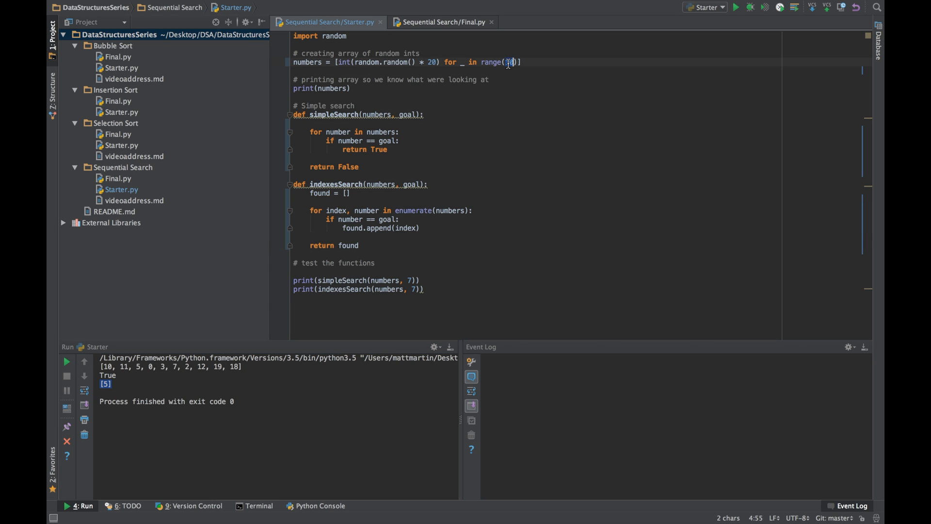
Step: Grow the test array to range(20) so the run prints True and indices [1, 12]
{"action": "left_click", "coordinate": [67, 362]}
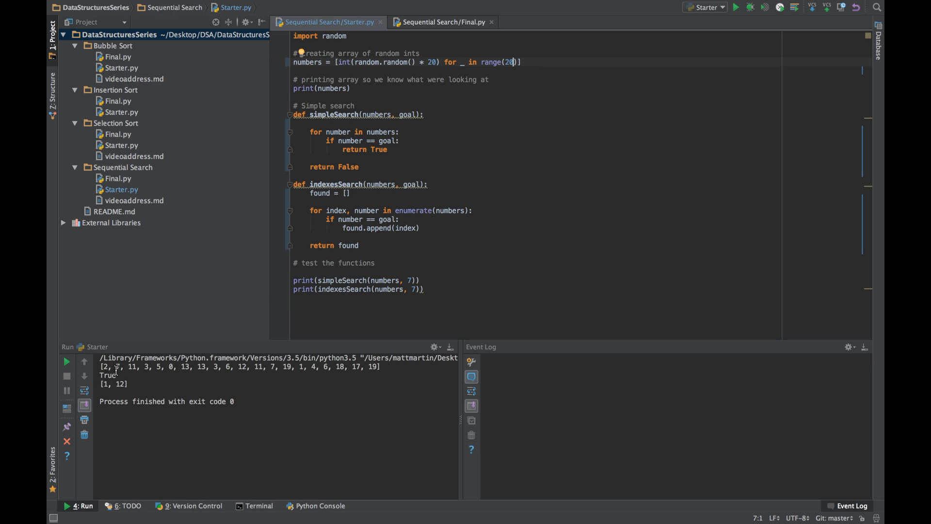
{"action": "mouse_move", "coordinate": [227, 479]}
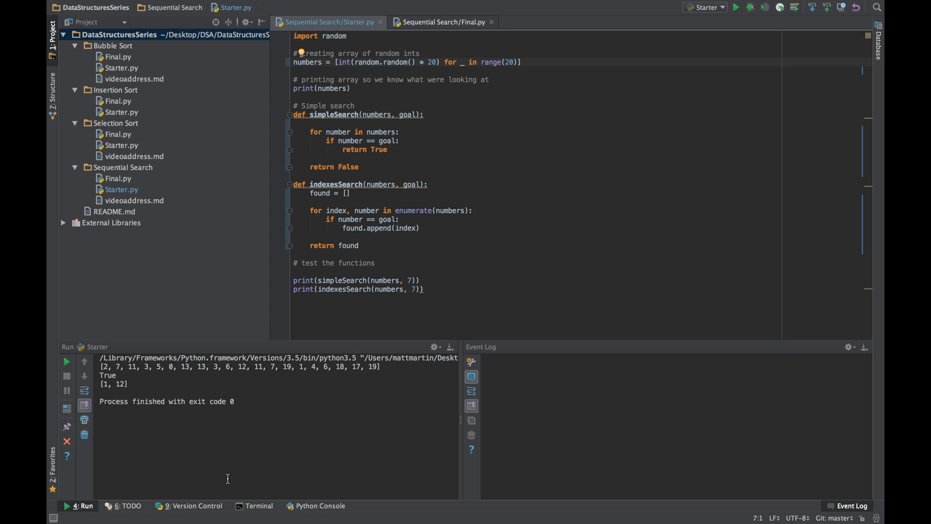
{"action": "left_click", "coordinate": [513, 62]}
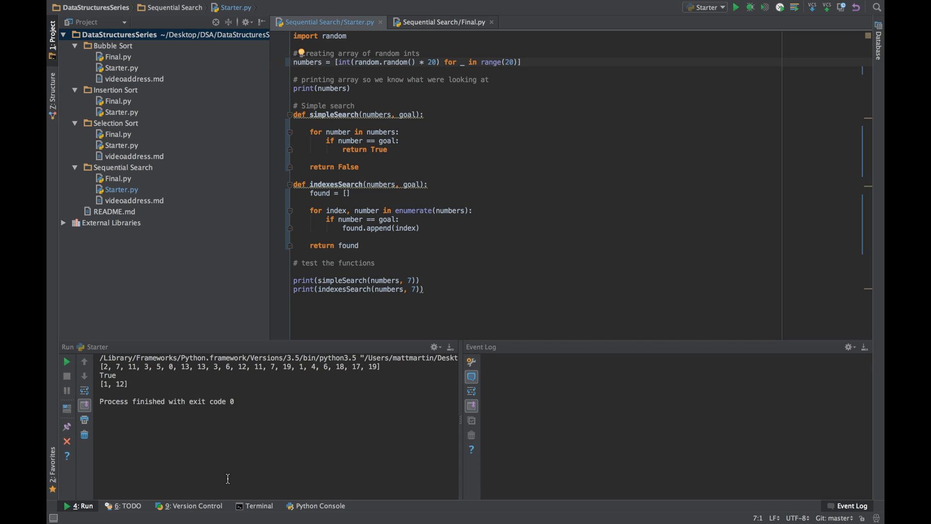
{"action": "left_click", "coordinate": [512, 63]}
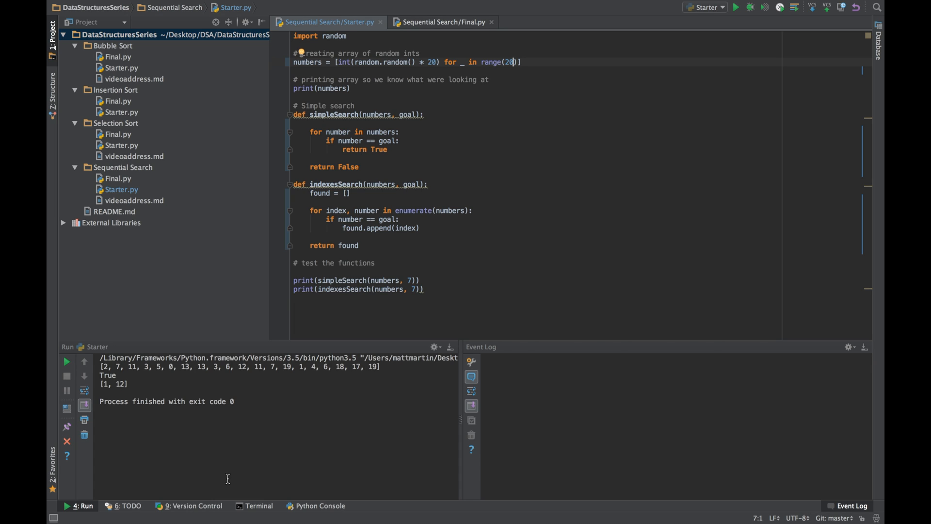